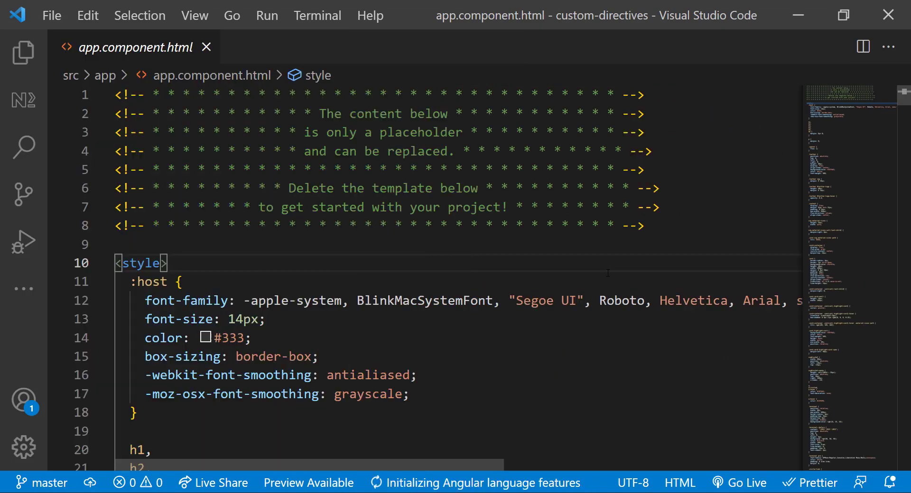
Step: Reduce the app component template to <div>{{ number }}</div>
type("<div>{{ number }}</div>")
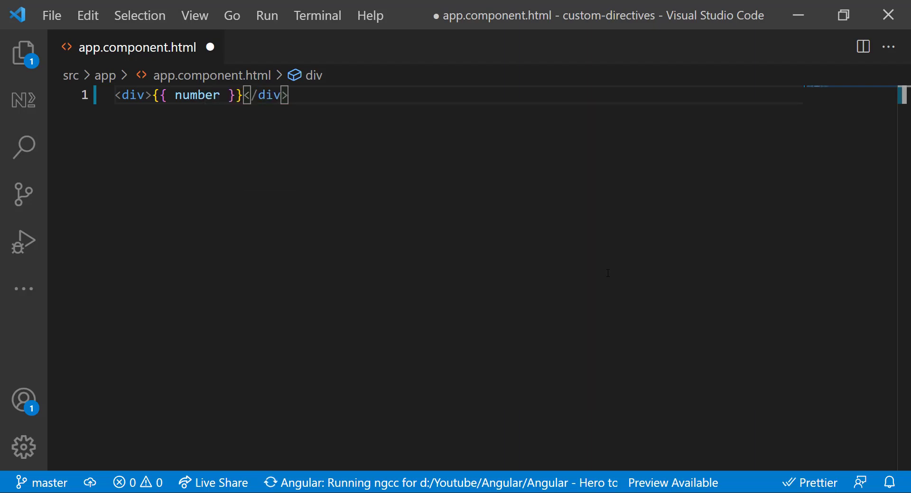
double_click(197, 95)
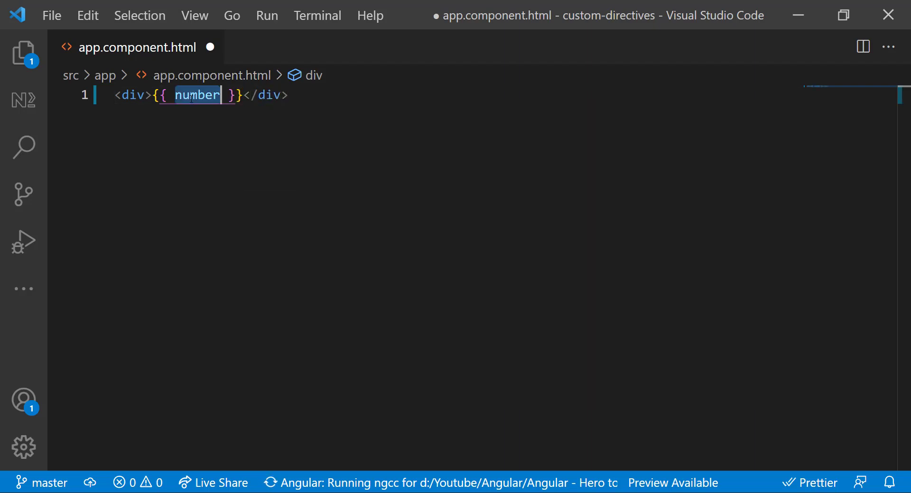
left_click(23, 54)
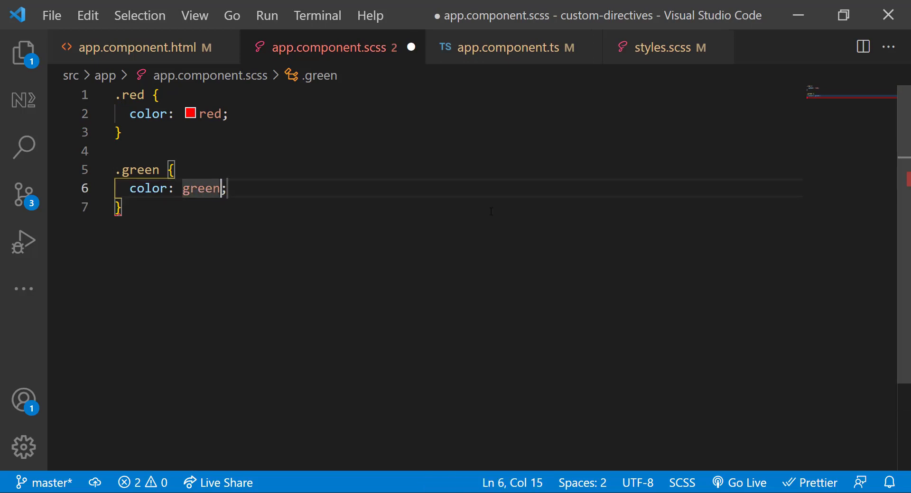
Step: Add [ngClass] red/green conditions on number % 5, and set this.isClicked = true in onClick
left_click(140, 47)
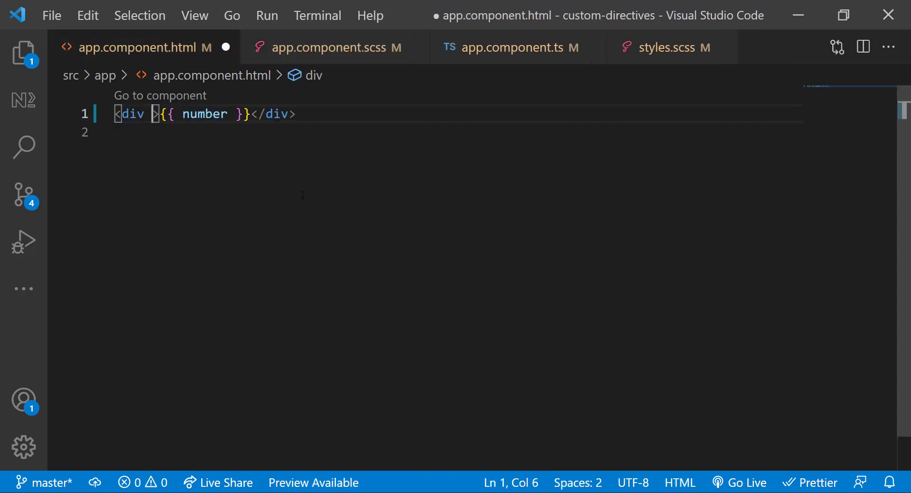
type("[ngClass]=\"{}\"")
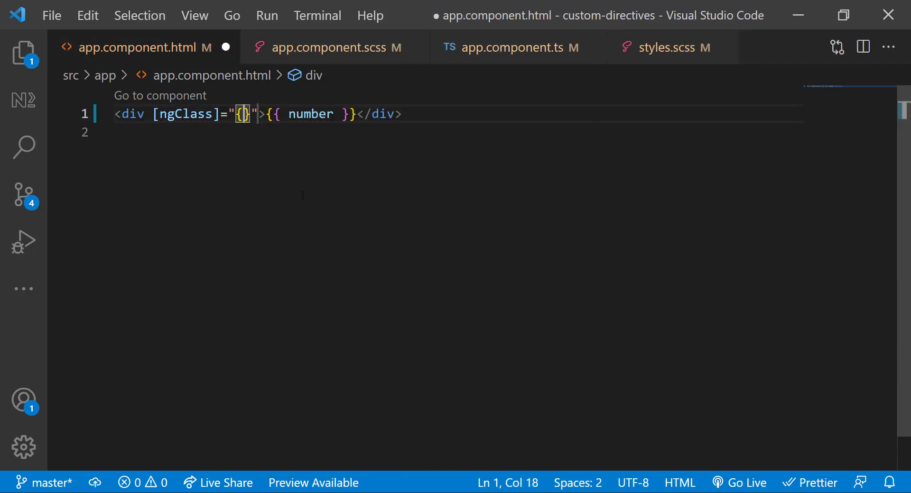
type("red: number % 5 !=")
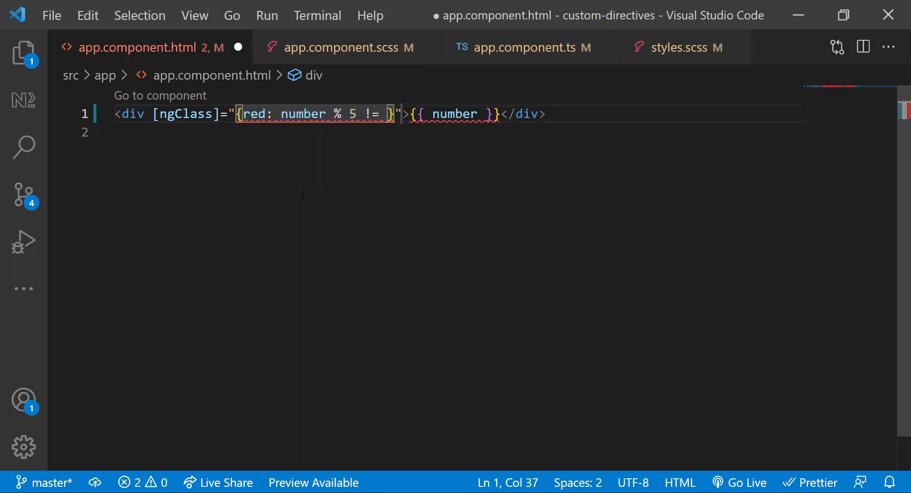
type("0, green:")
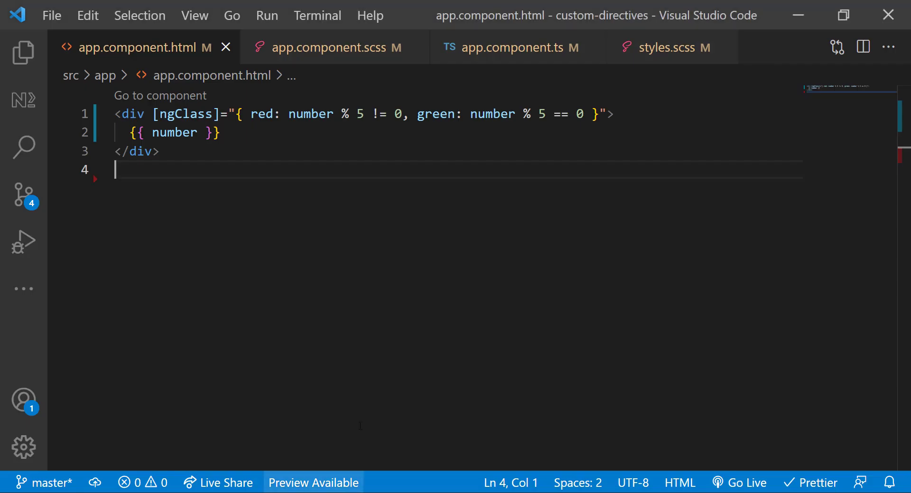
left_click(513, 47)
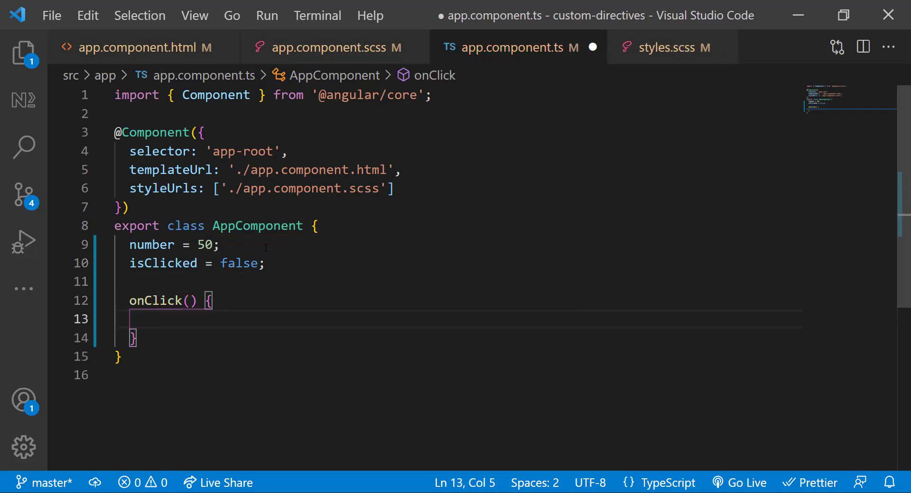
type("this.isClicked = true;")
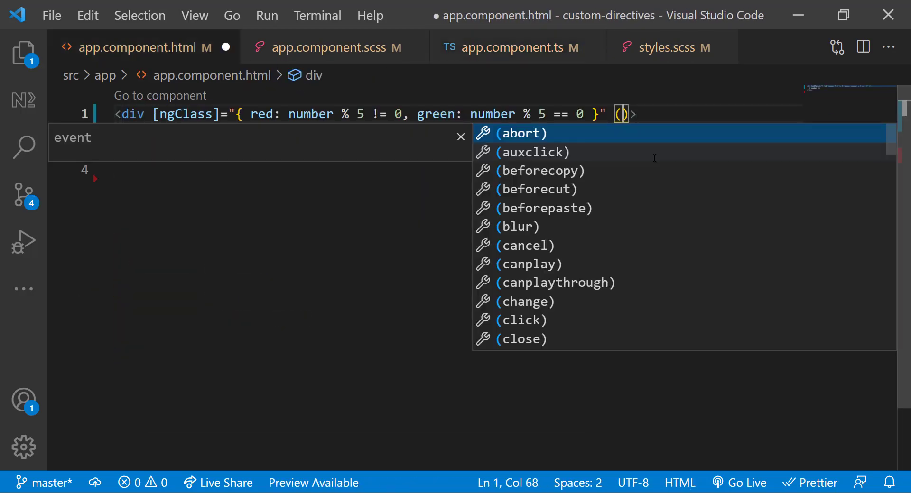
Step: Bind (click)="onClick()" on the div and add isClicked to both class conditions
left_click(520, 320)
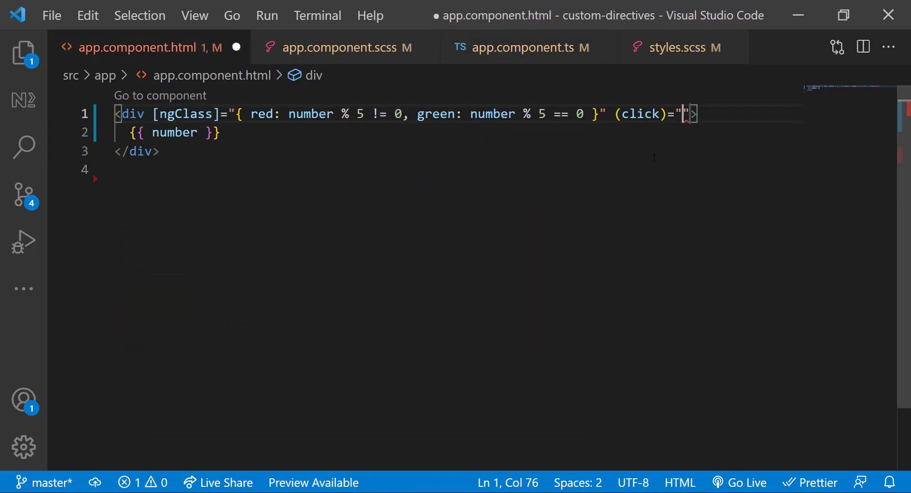
type("onClick()")
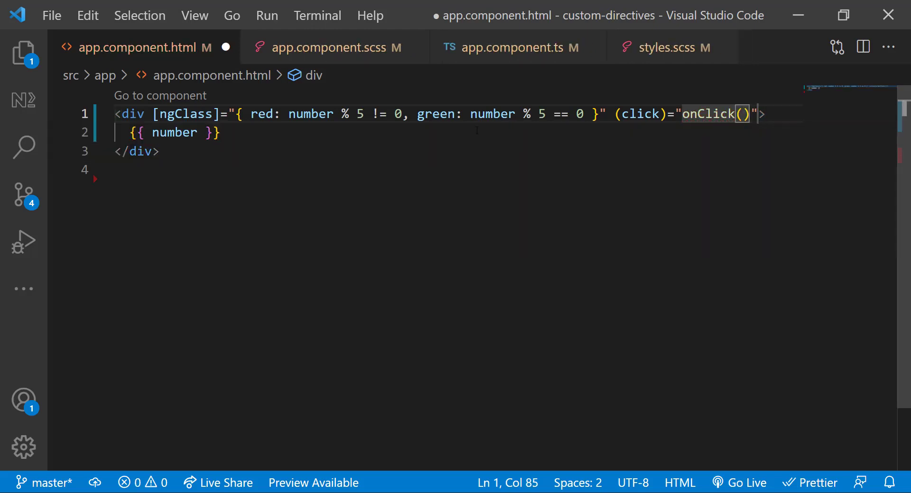
type("isClicked &&")
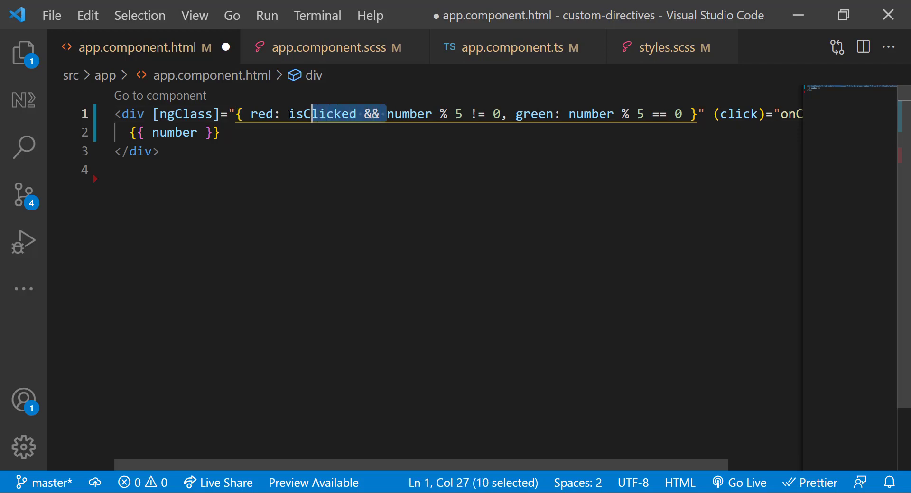
left_click(571, 113)
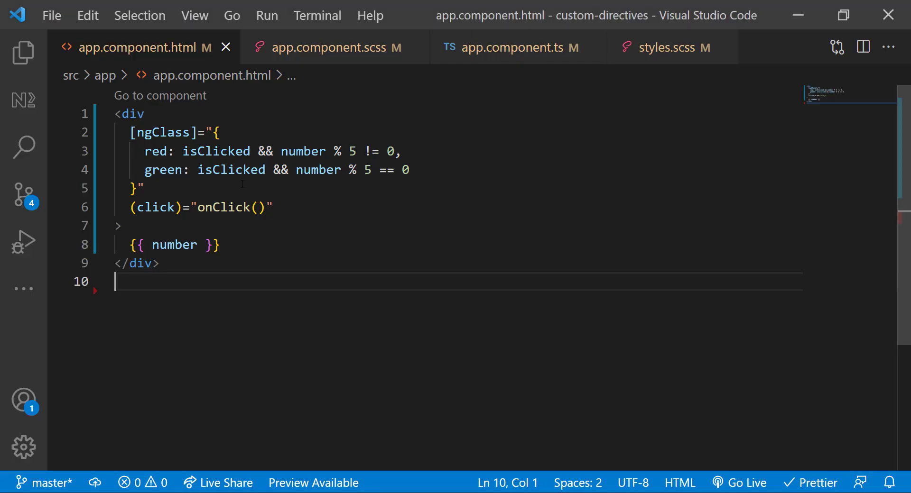
left_click(221, 245)
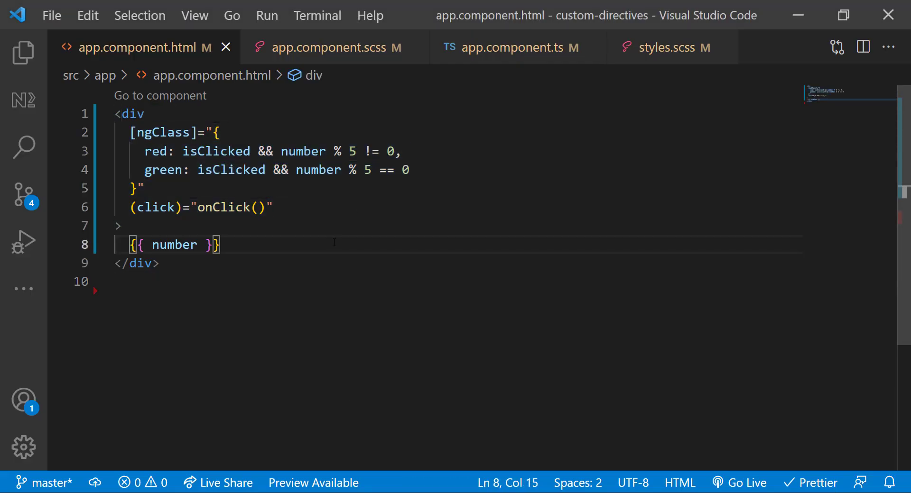
left_click(515, 47)
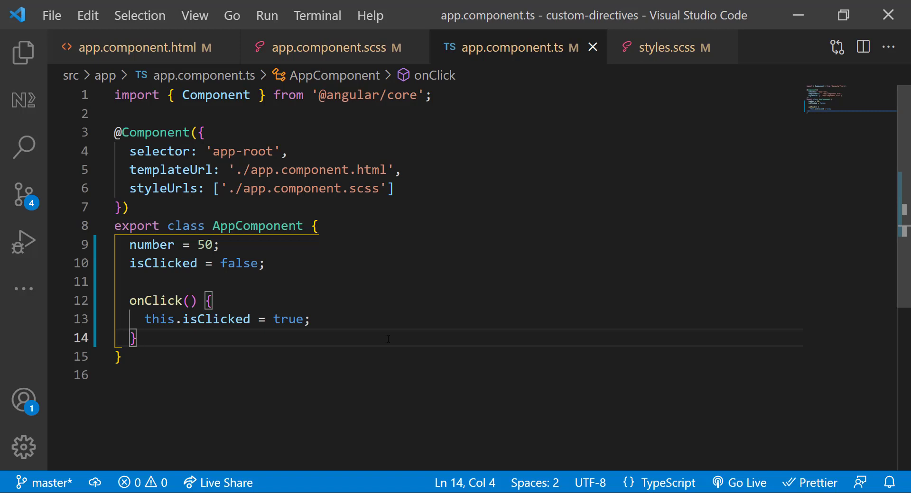
left_click(318, 15)
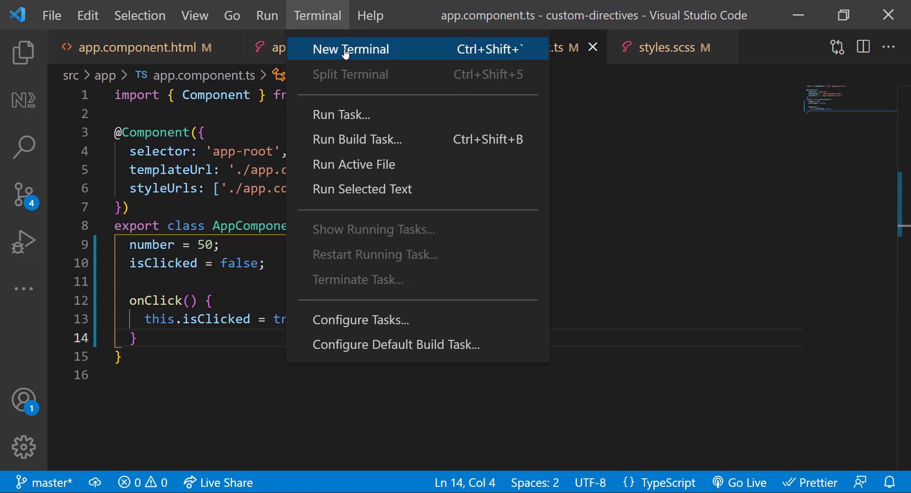
Step: Generate the highlight directive with 'ng g d highlight' and open highlight.directive.ts
left_click(350, 49)
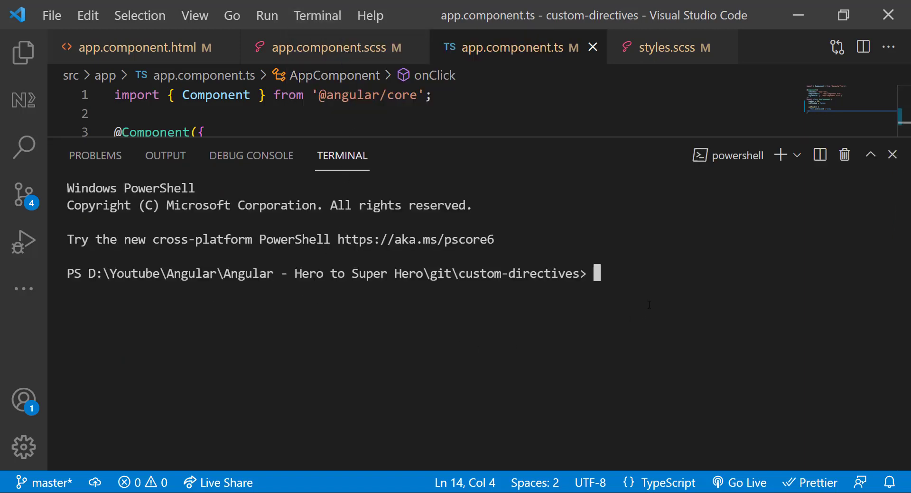
type("ng")
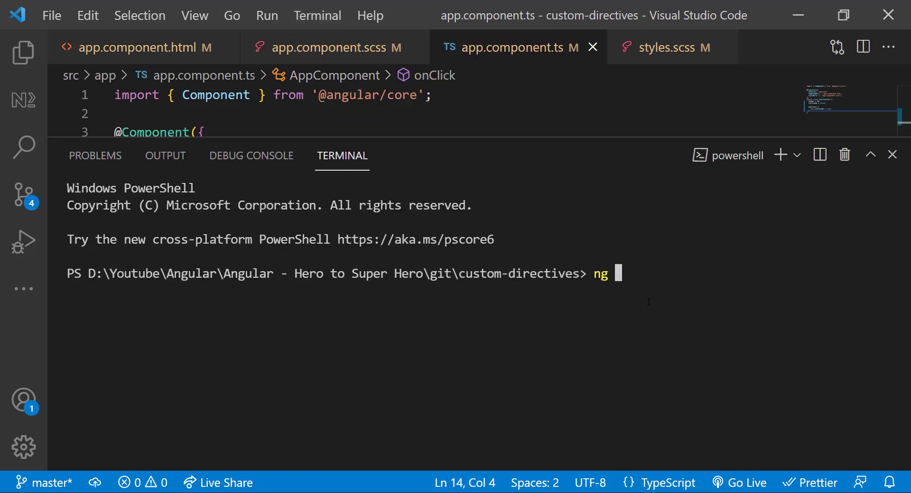
type("g d")
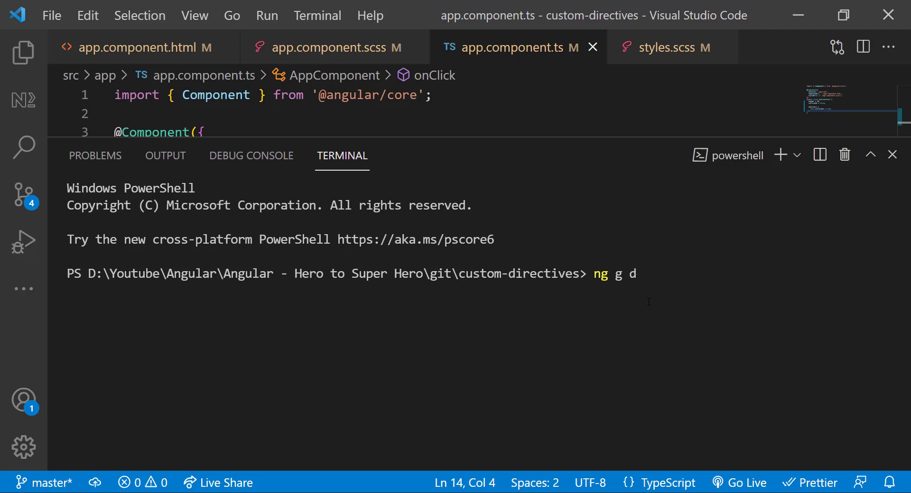
type("highlight")
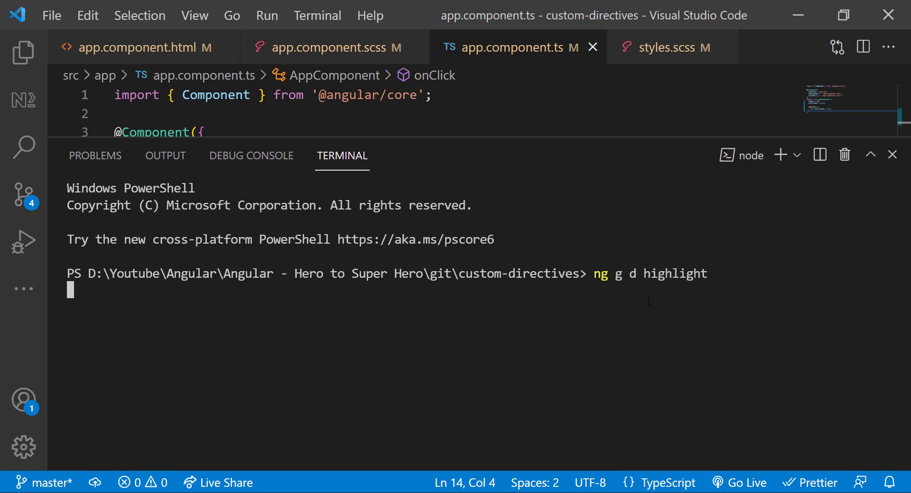
left_click(893, 155)
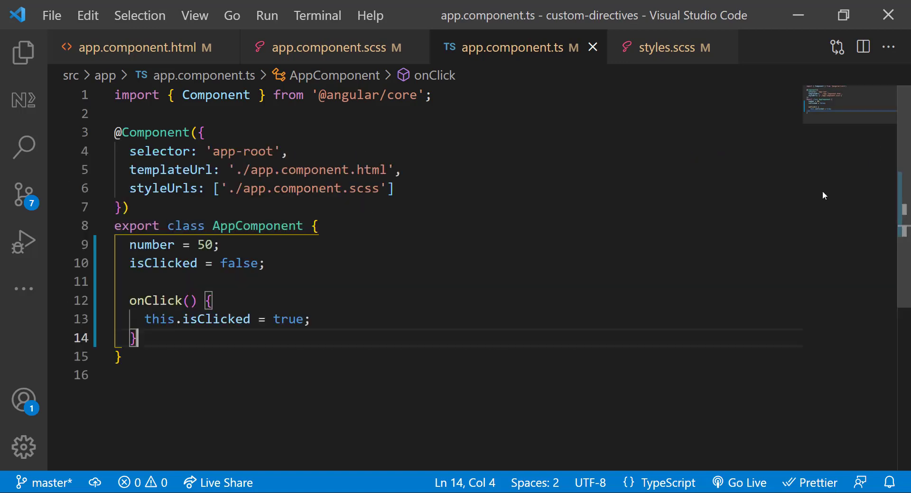
left_click(23, 53)
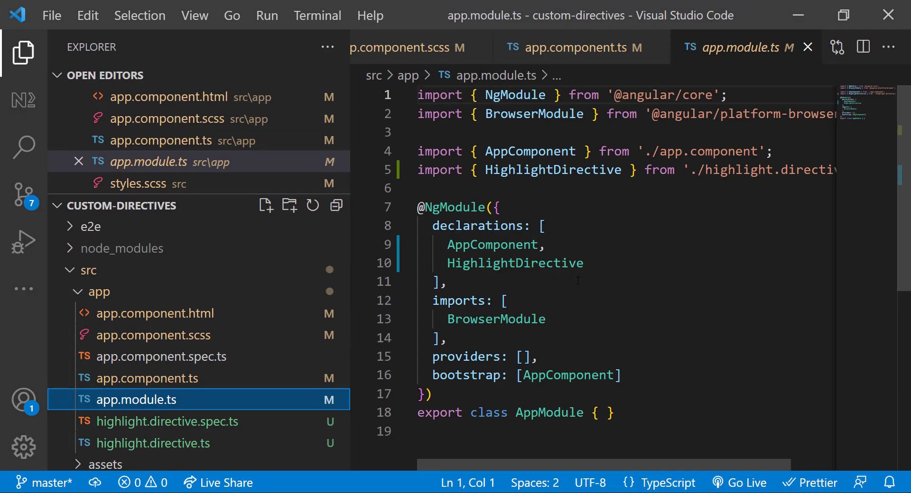
left_click(153, 443)
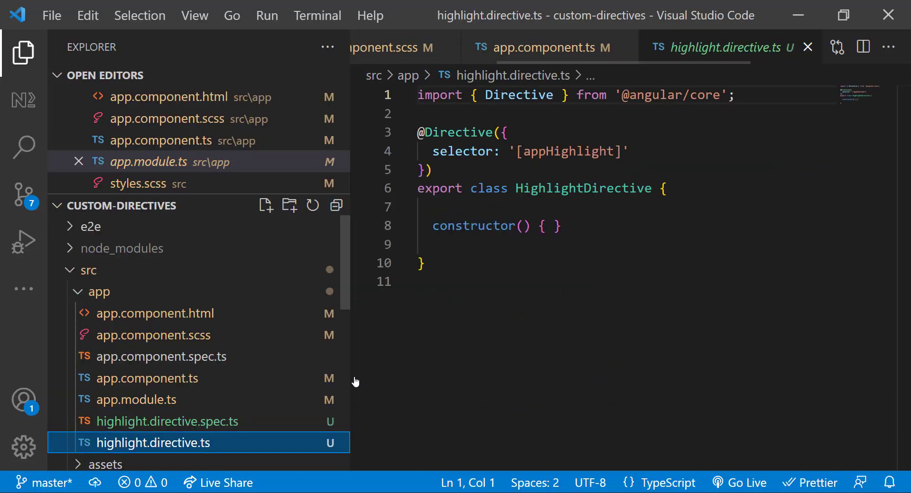
Step: Add a template div using the appHighlight selector from the directive
left_click(23, 53)
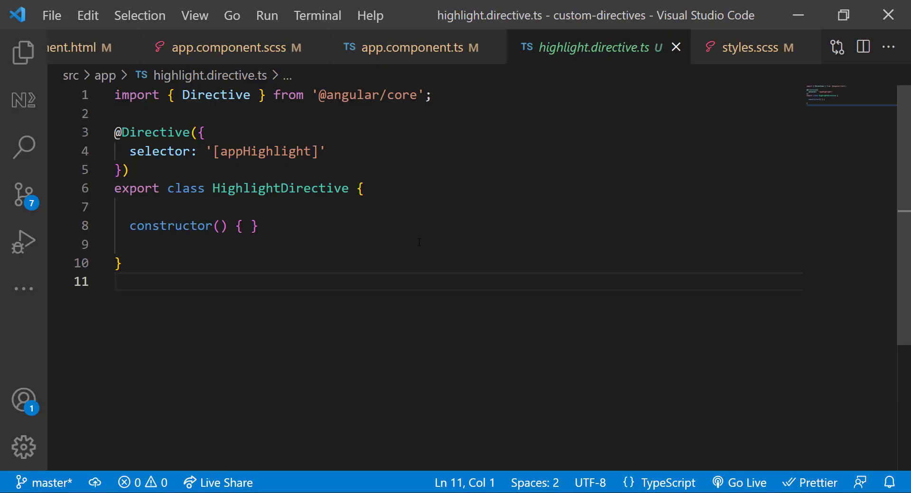
left_click(78, 47)
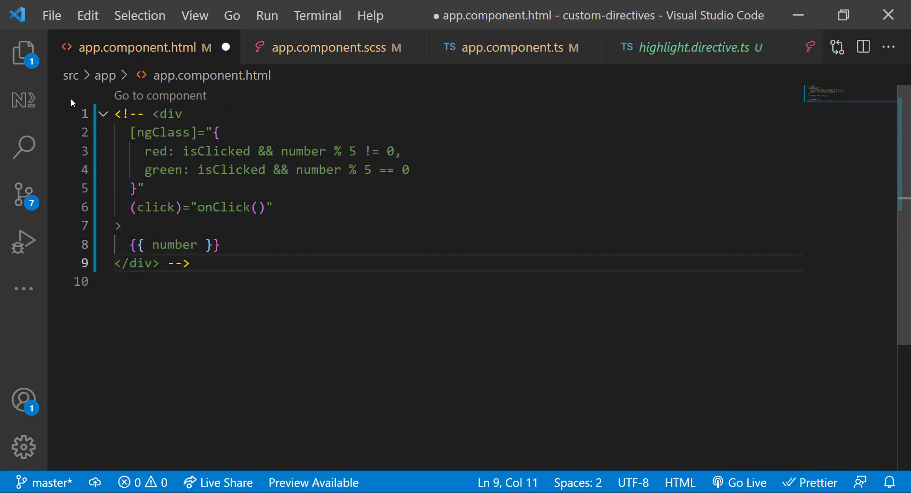
type("<div>{{ number }}</div>")
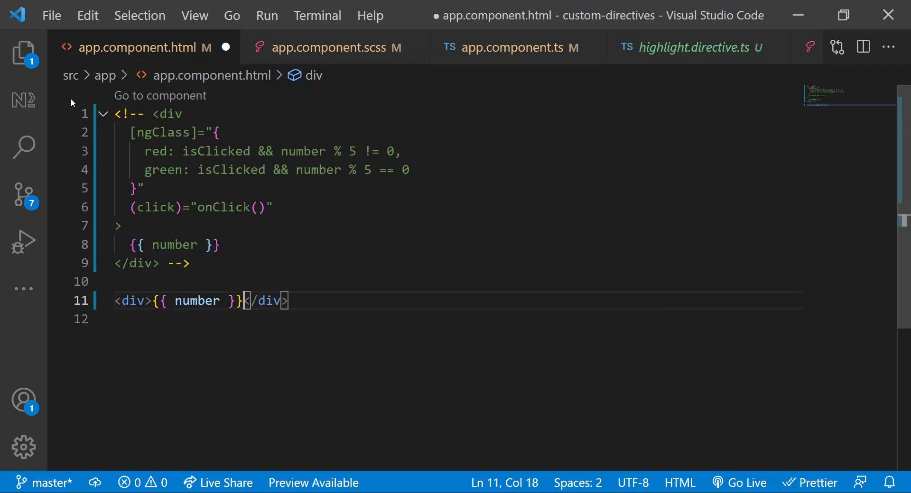
left_click(691, 47)
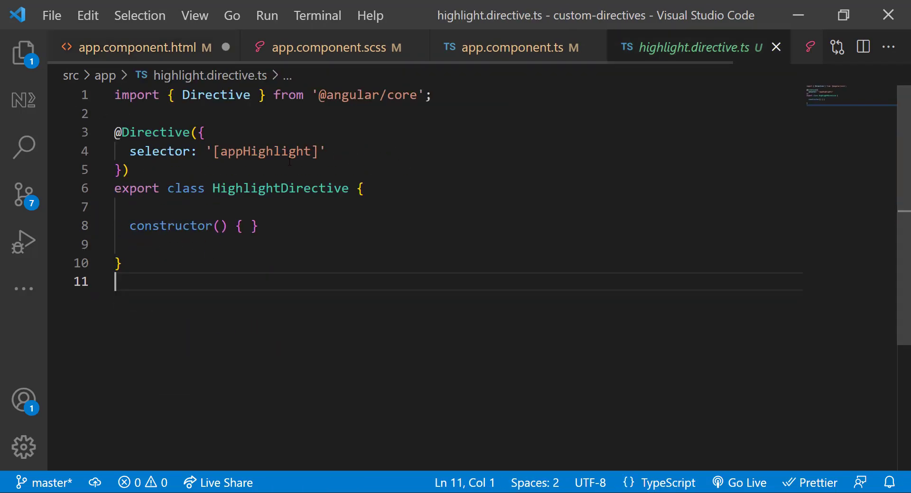
left_click(139, 47)
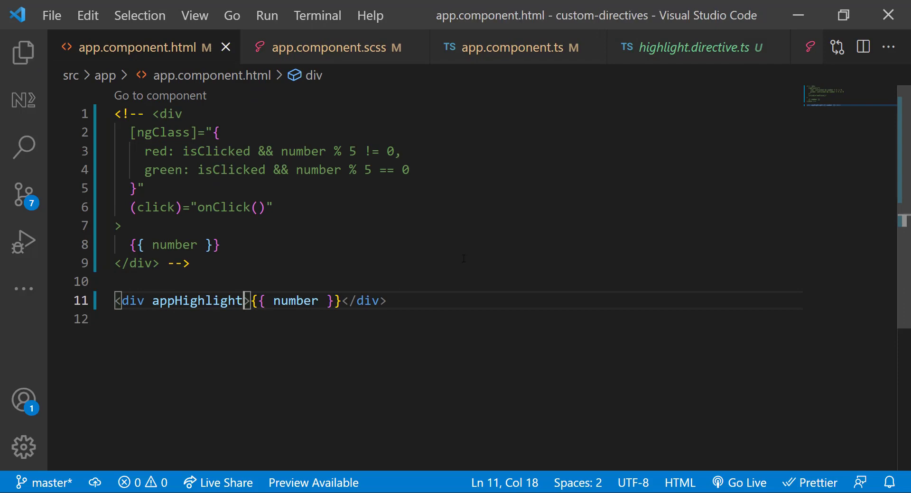
left_click(691, 47)
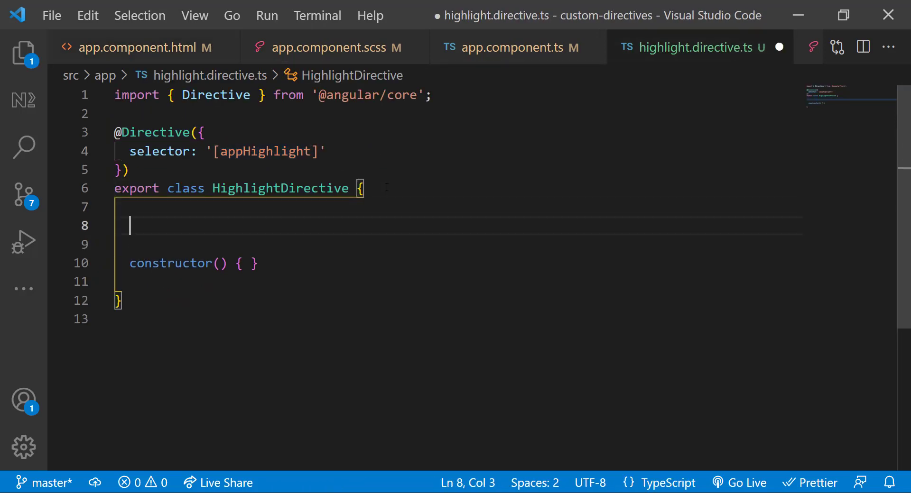
type("@Input()")
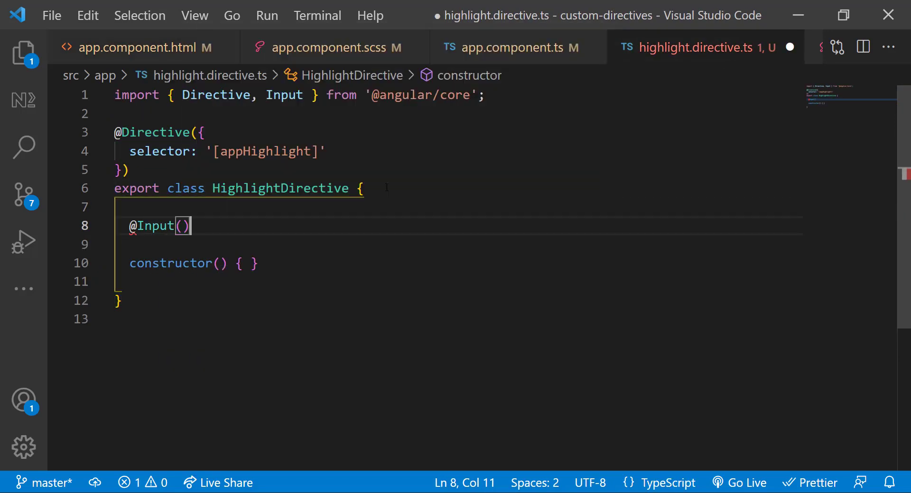
type("number = 0;")
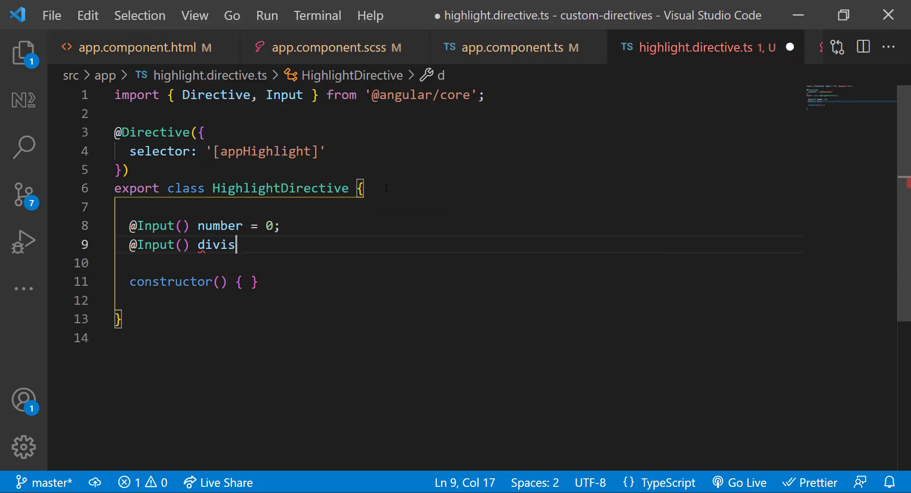
type("ibleBy = 1;")
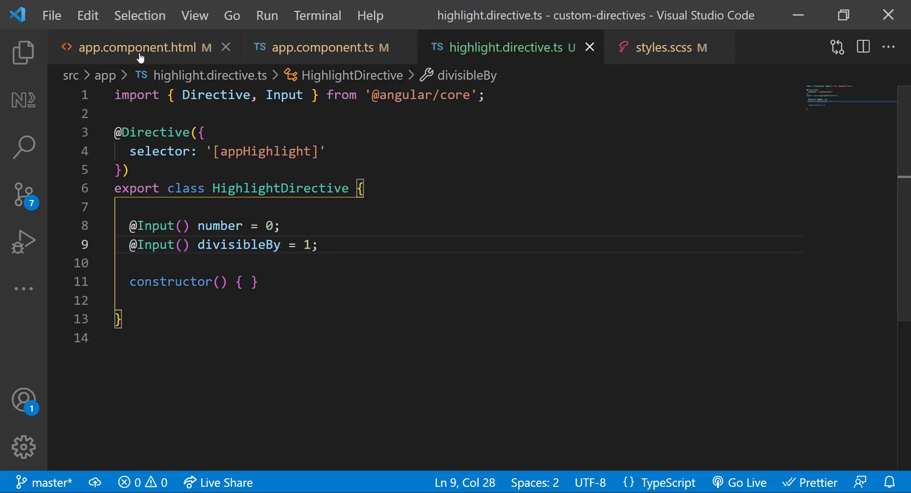
left_click(134, 47)
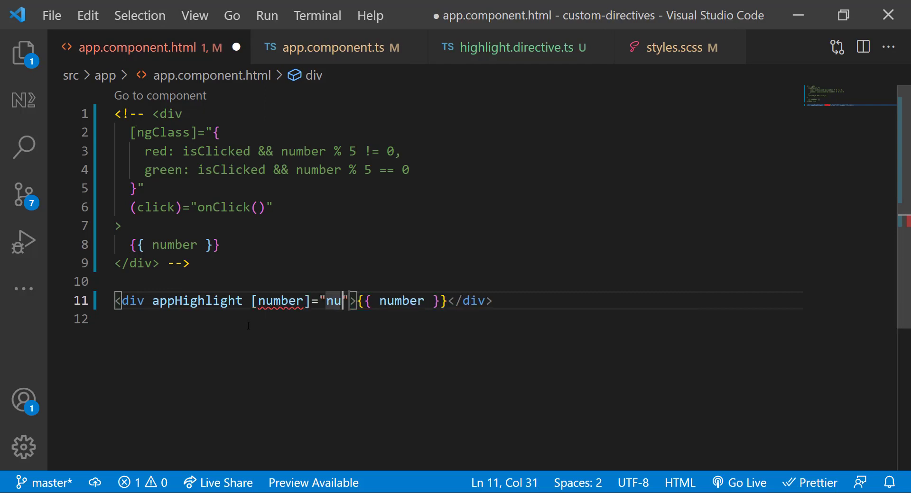
type("number\" [divisibleBy]=\"5")
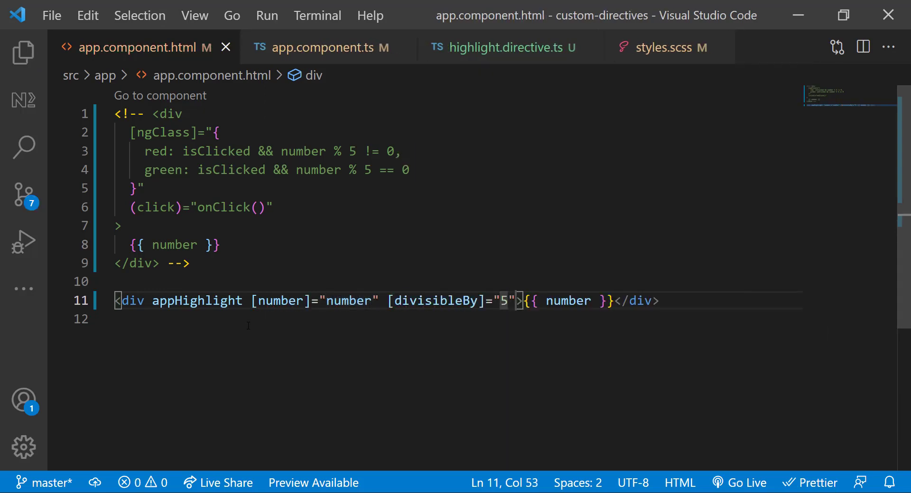
left_click(502, 47)
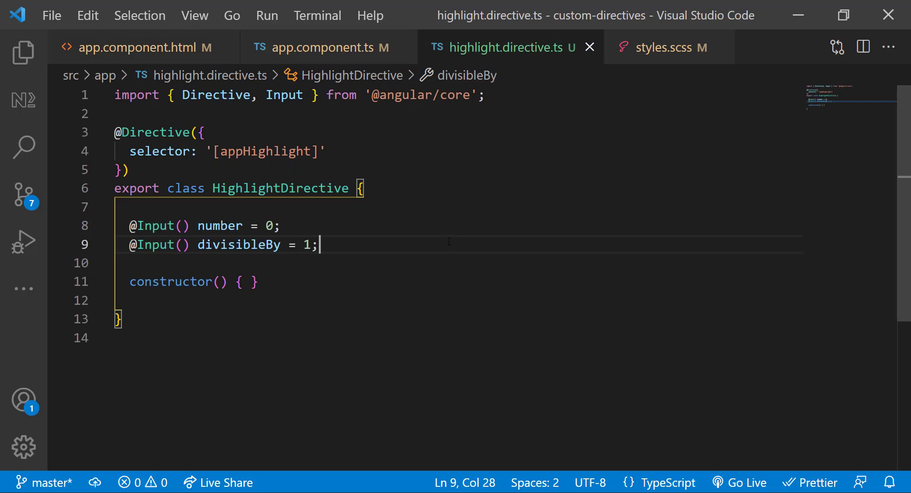
Step: Add a host '(click)': 'applyLogic()' listener to the directive
key("Enter")
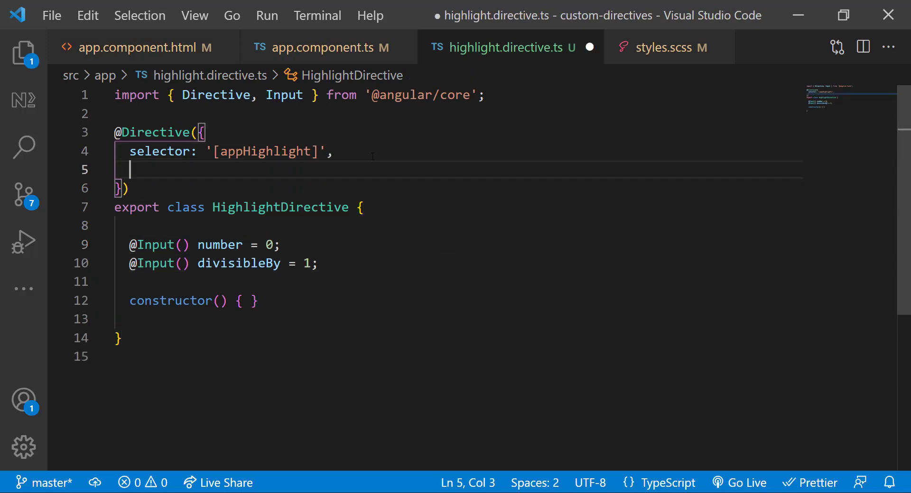
type("host: {")
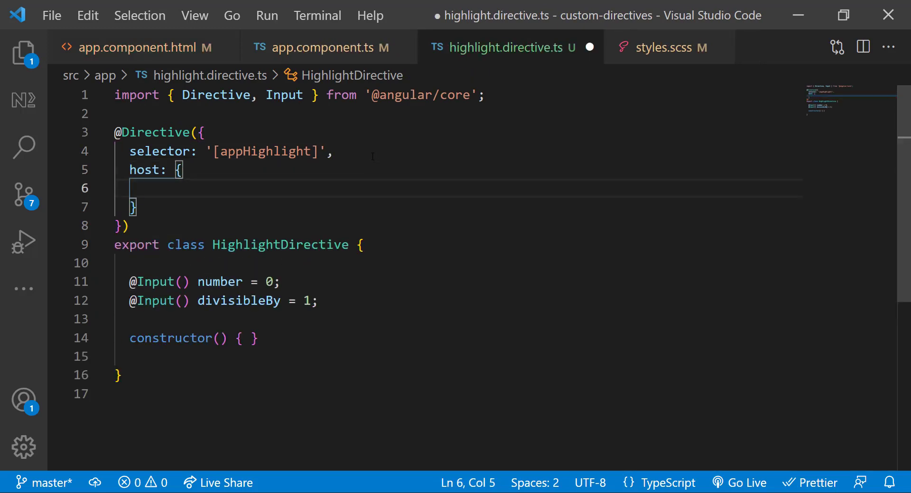
type("'(click)': '")
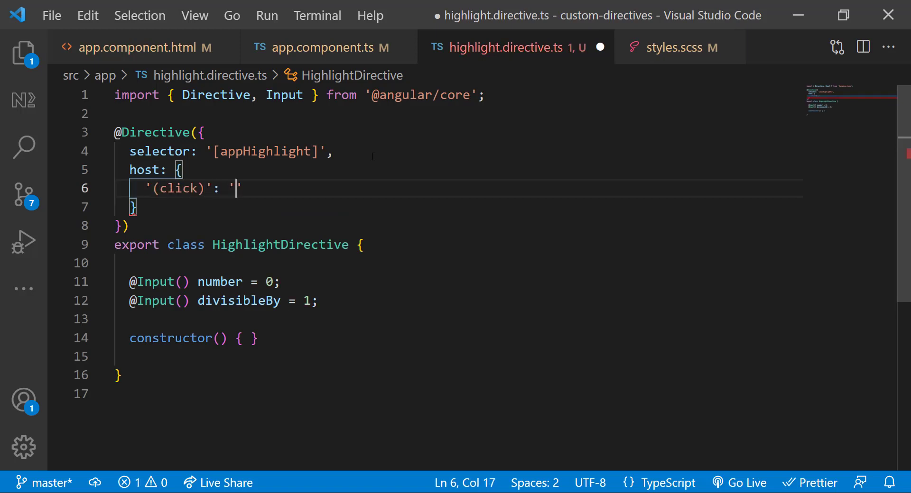
type("applyLogic()")
type("if (this.number % this.divisibleBy === 0) {")
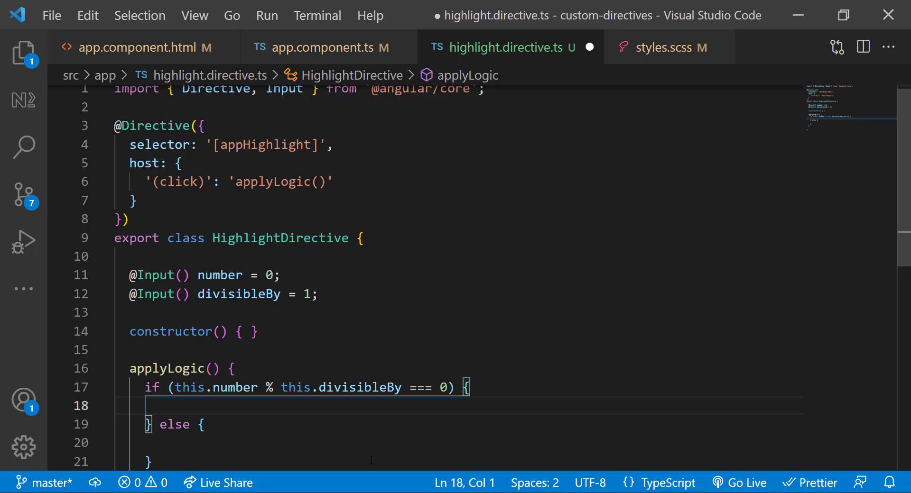
Step: Inject ElementRef and set nativeElement.style.color green or red in applyLogic
left_click(365, 238)
type("el: ElementRef")
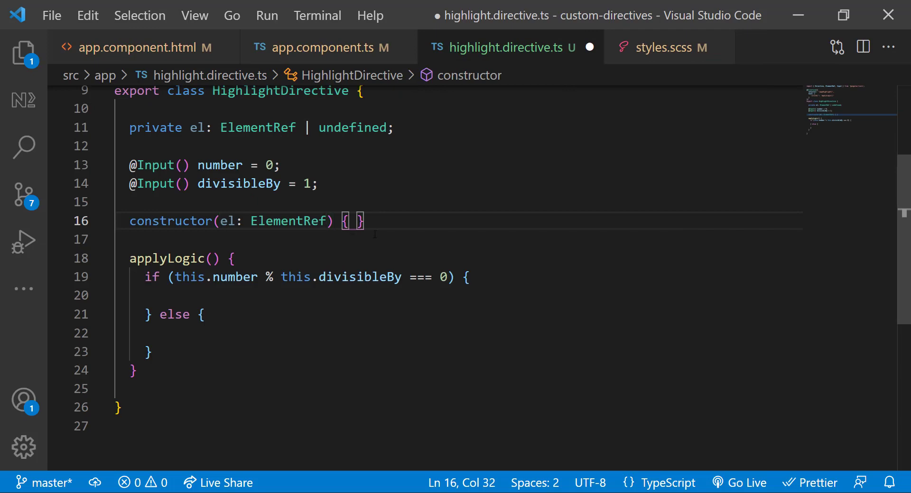
type("this.el = el;")
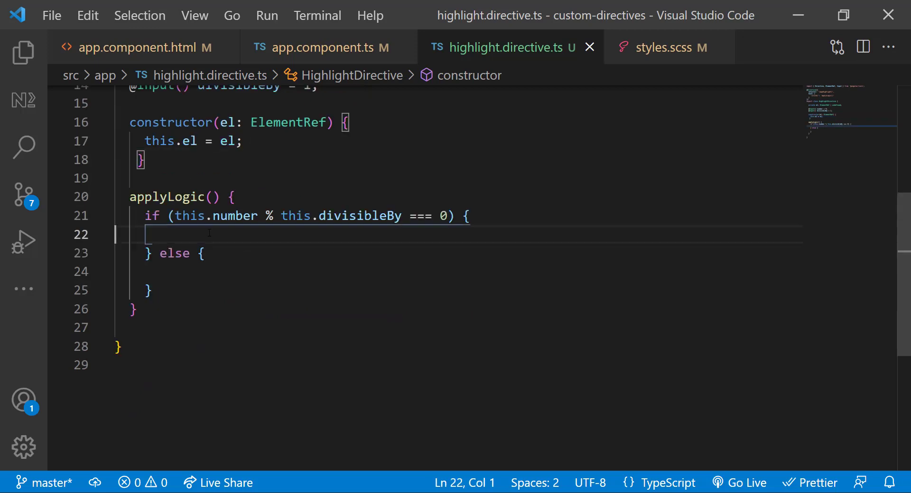
type("if (this.el) {")
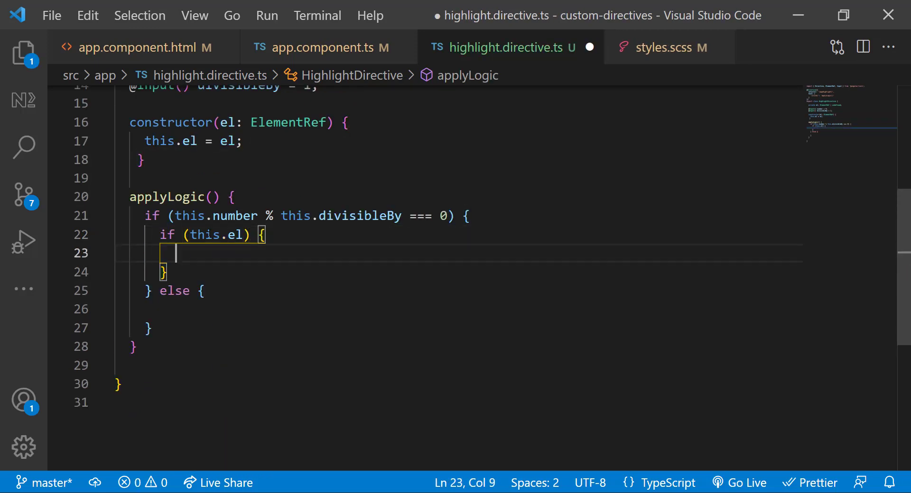
type("this.el.nativeElement.style.color = 'green';")
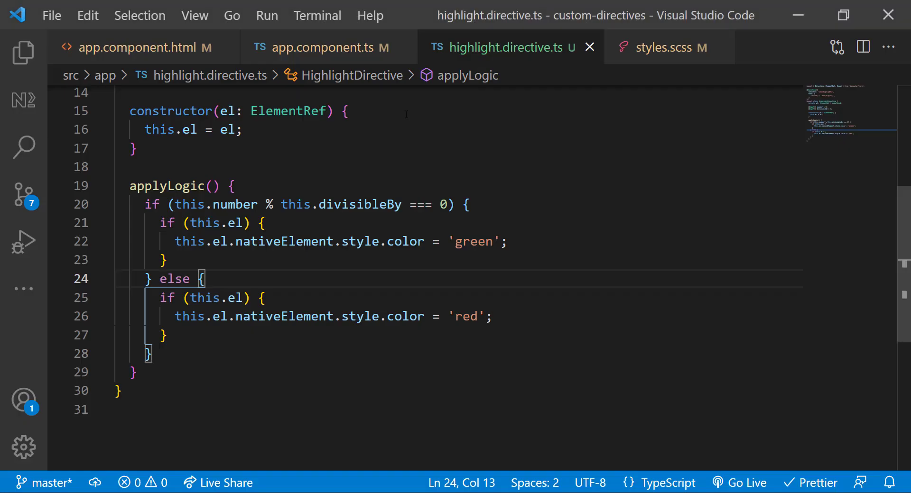
left_click(323, 47)
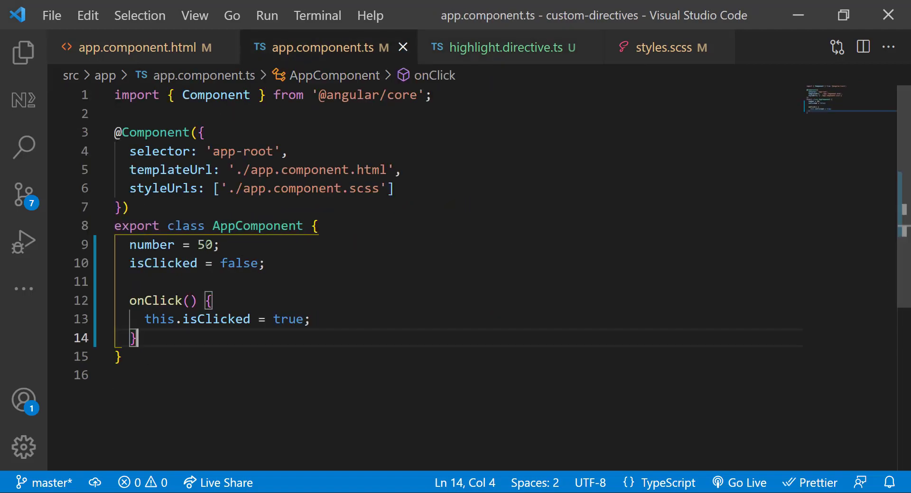